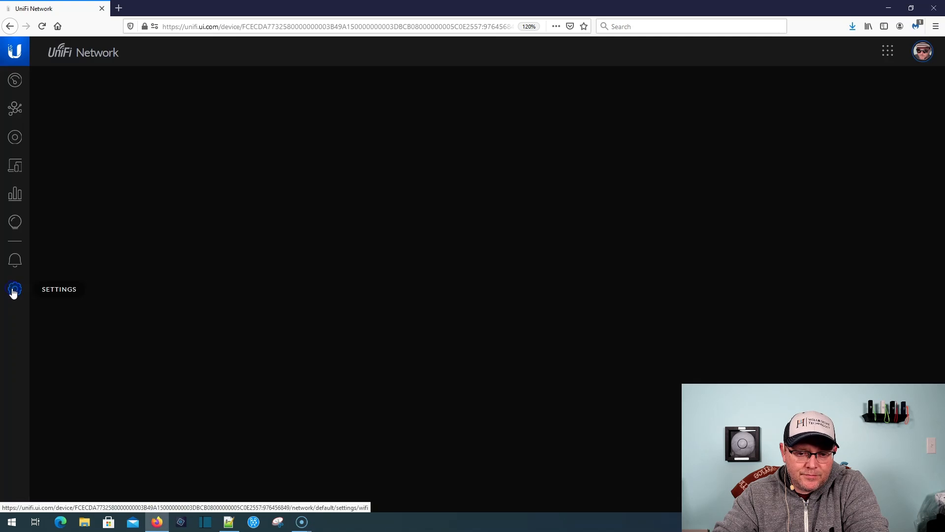
Open Settings to view the WiFi networks FBI_Van, tv and weather2
left_click(15, 289)
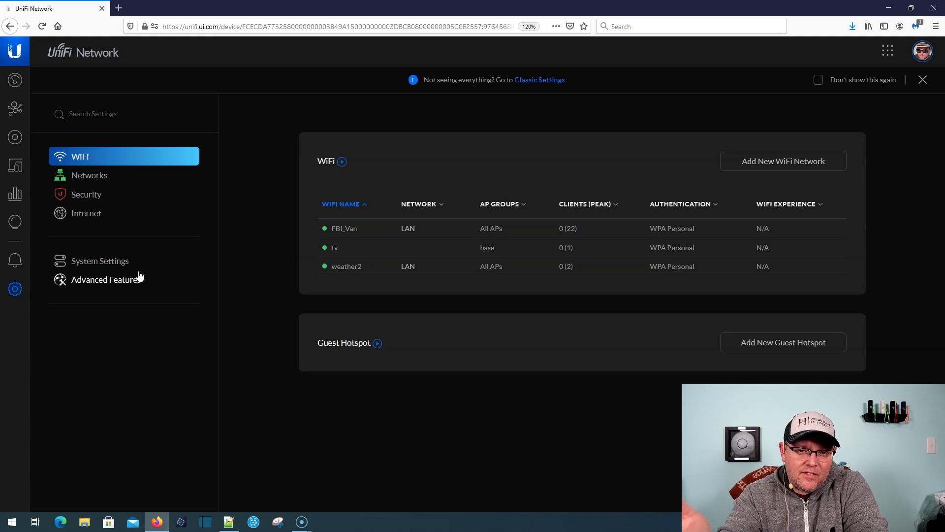
mouse_move(511, 81)
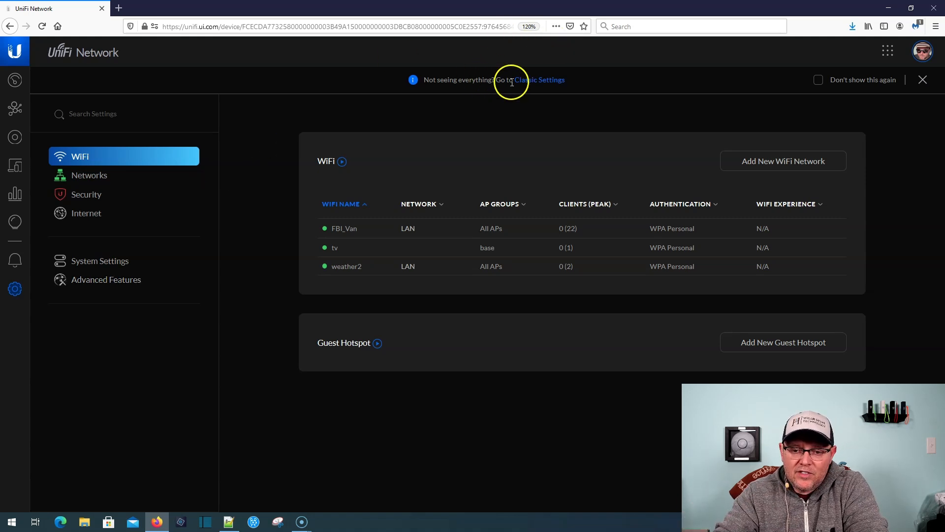
mouse_move(320, 180)
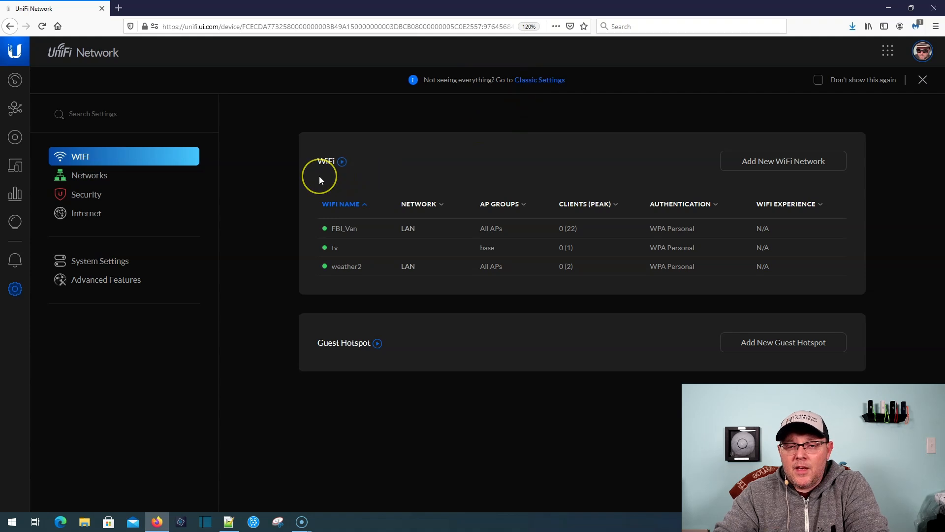
mouse_move(421, 158)
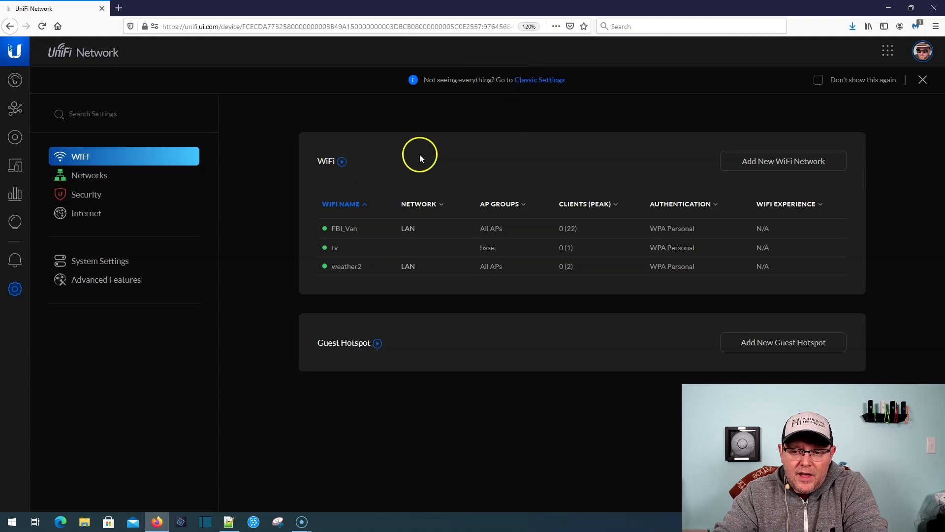
mouse_move(126, 175)
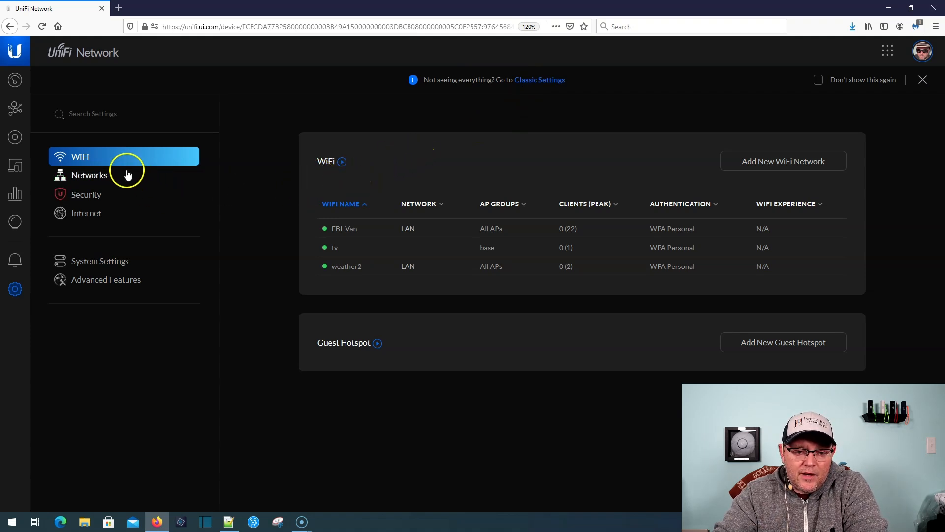
mouse_move(784, 161)
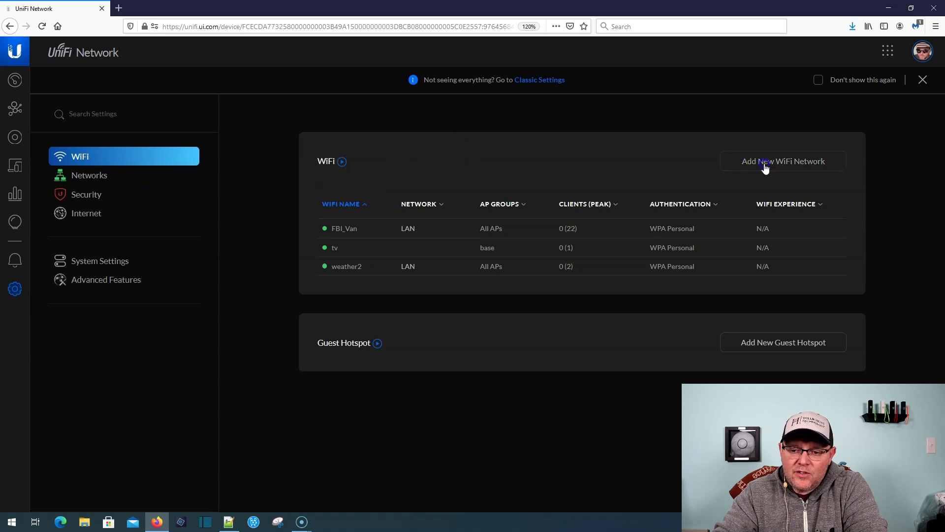
Start a new WiFi network named 'Test' and expand its advanced options
left_click(782, 161)
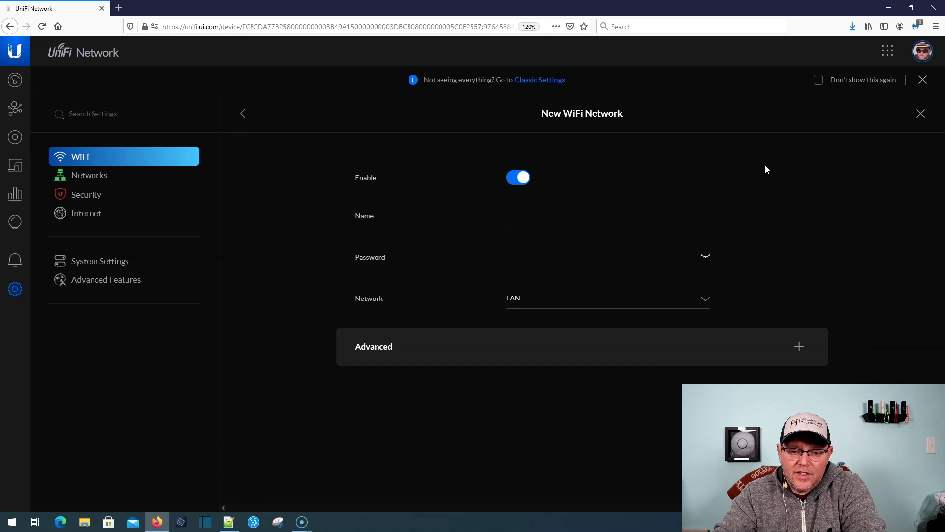
left_click(608, 215)
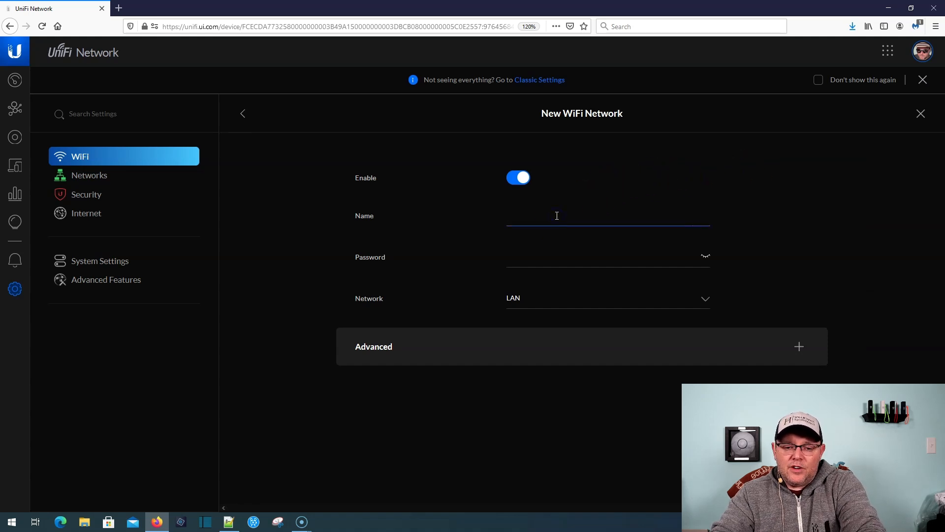
type("Test")
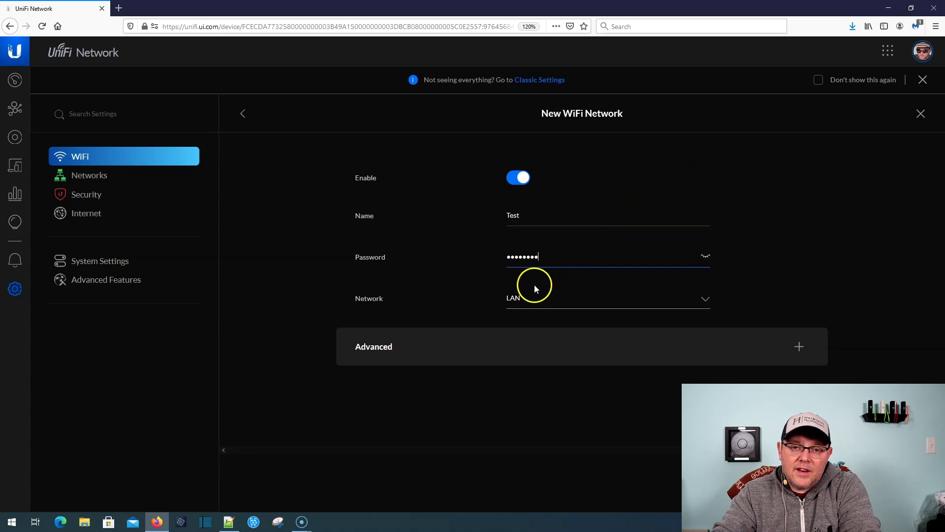
left_click(798, 346)
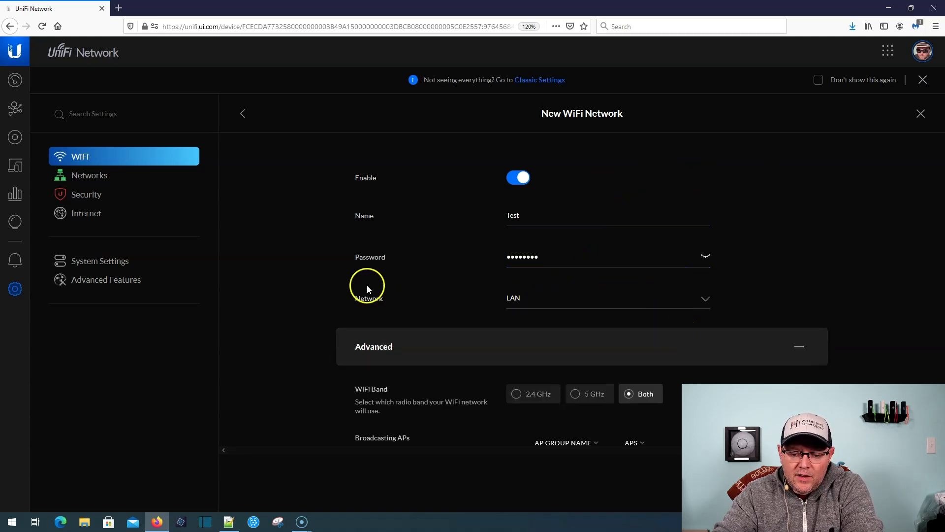
scroll("down", 3)
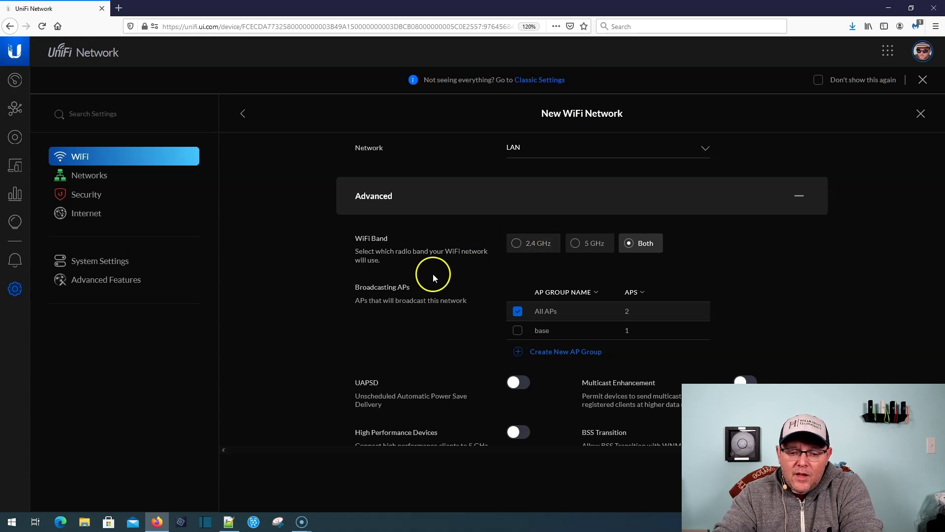
scroll("down", 3)
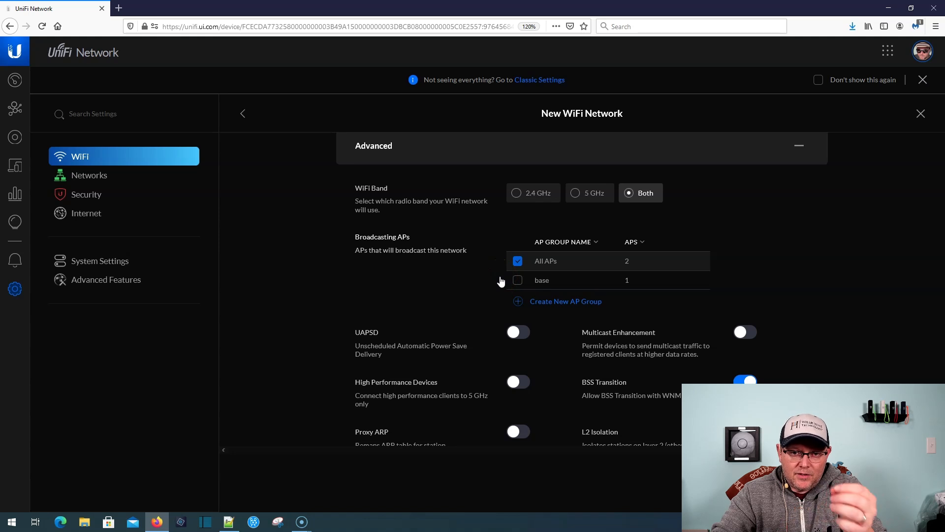
mouse_move(555, 304)
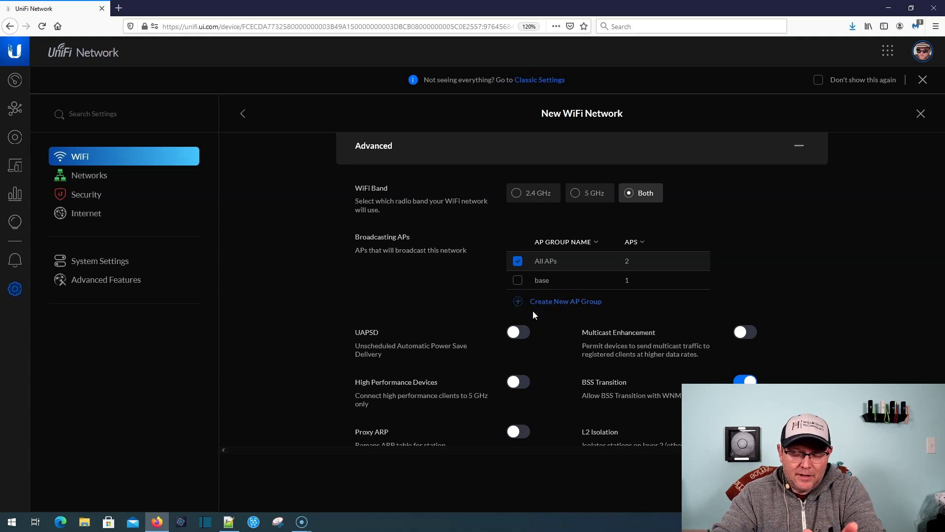
Create AP group 'Test' including both access points
left_click(565, 301)
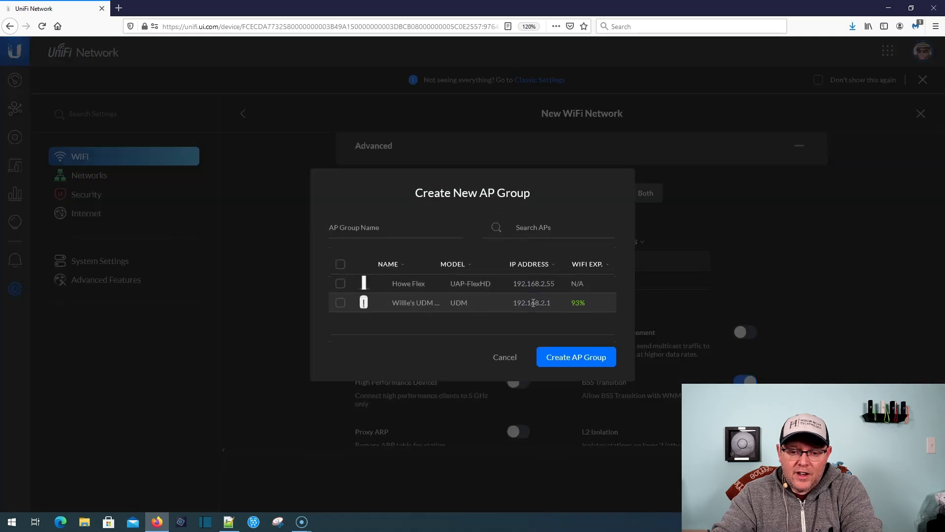
left_click(395, 227)
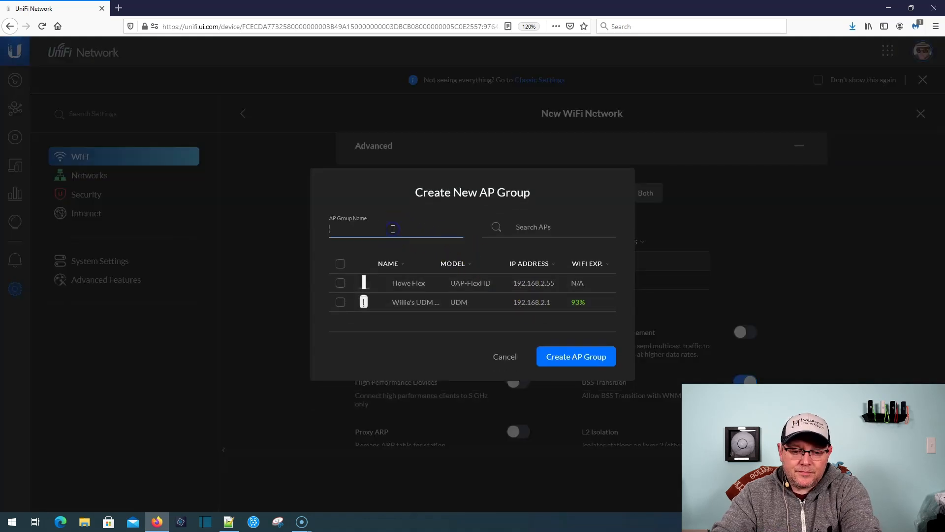
type("Test")
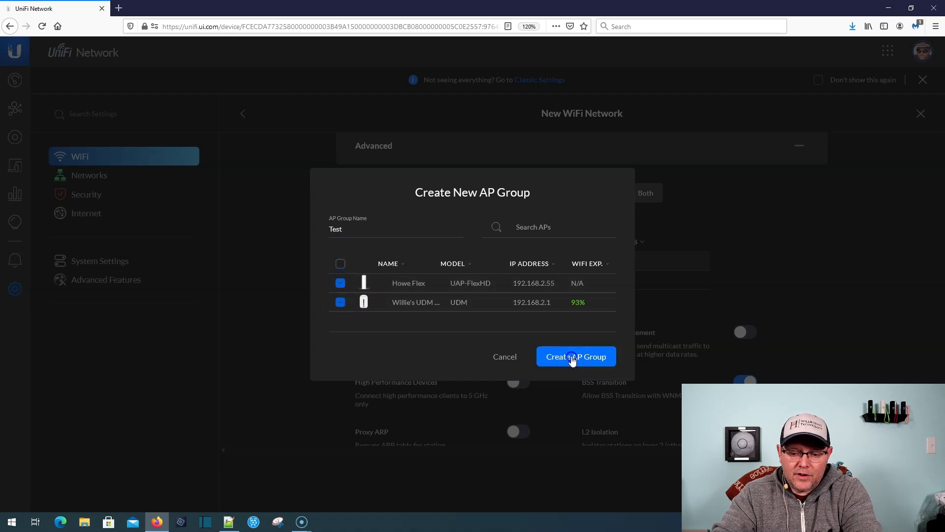
left_click(575, 357)
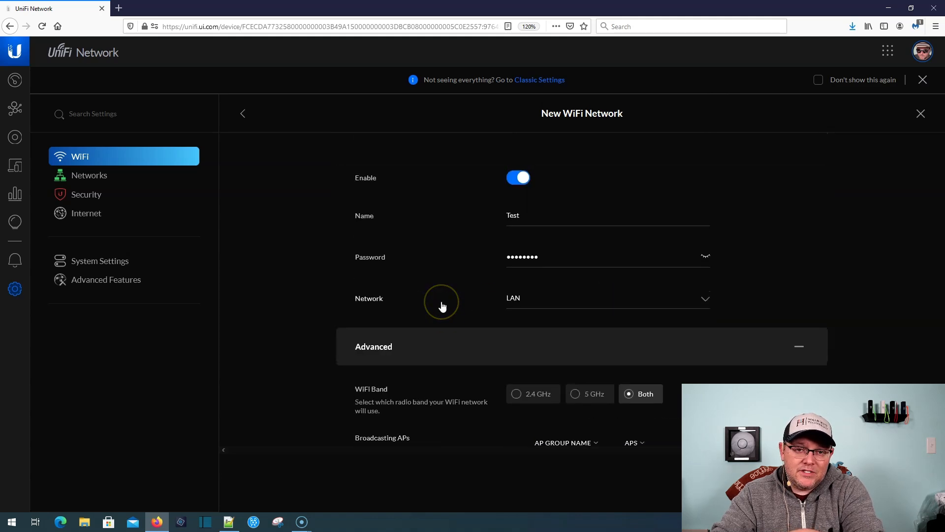
scroll("down", 3)
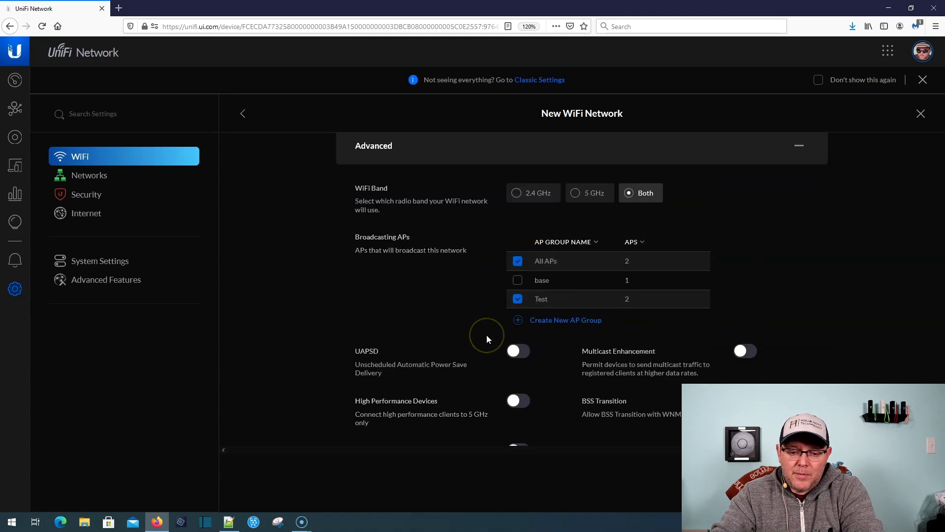
scroll("down", 3)
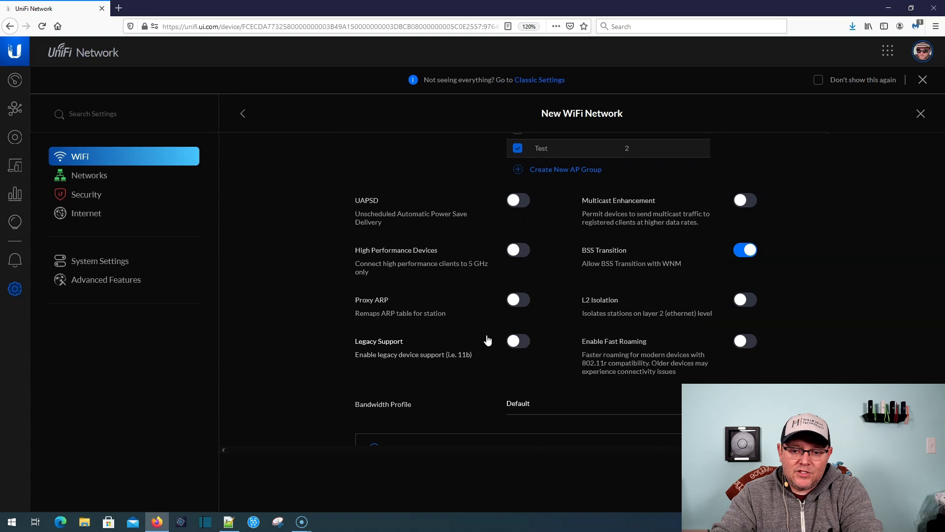
scroll("up", 3)
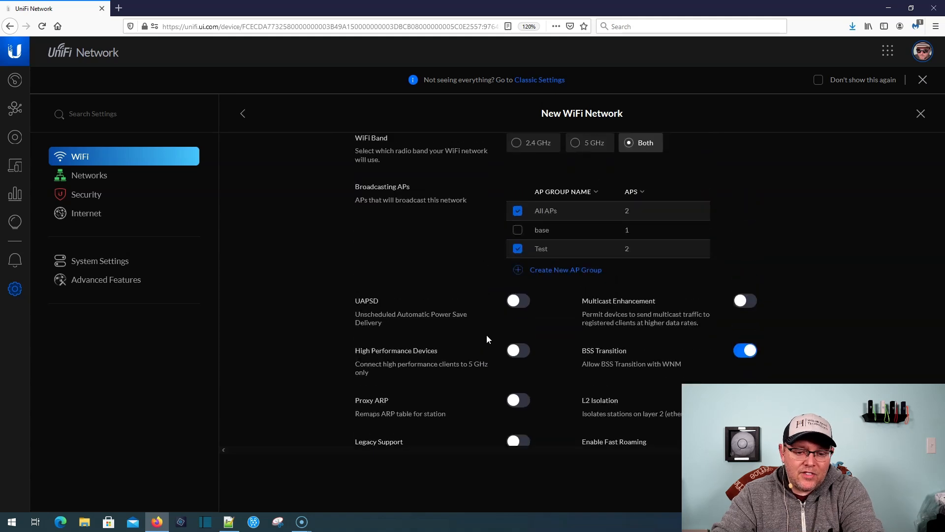
scroll("down", 3)
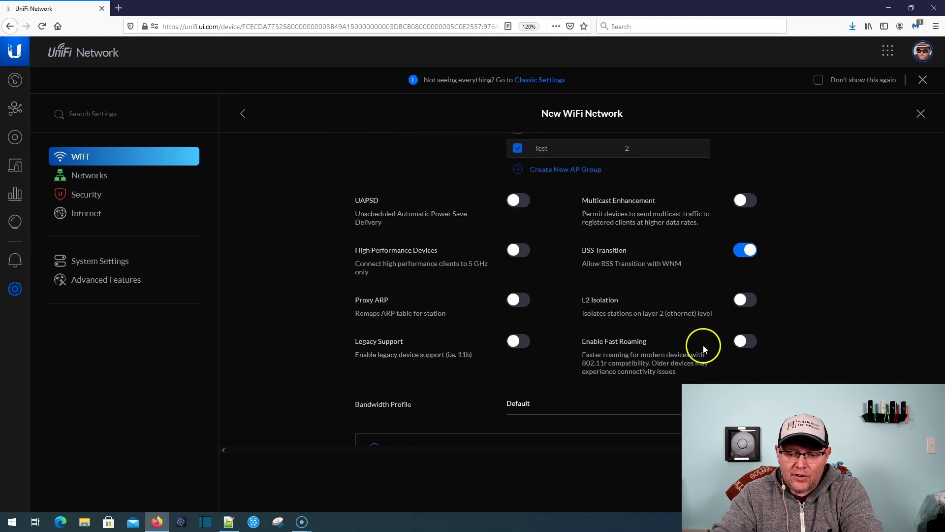
scroll("down", 3)
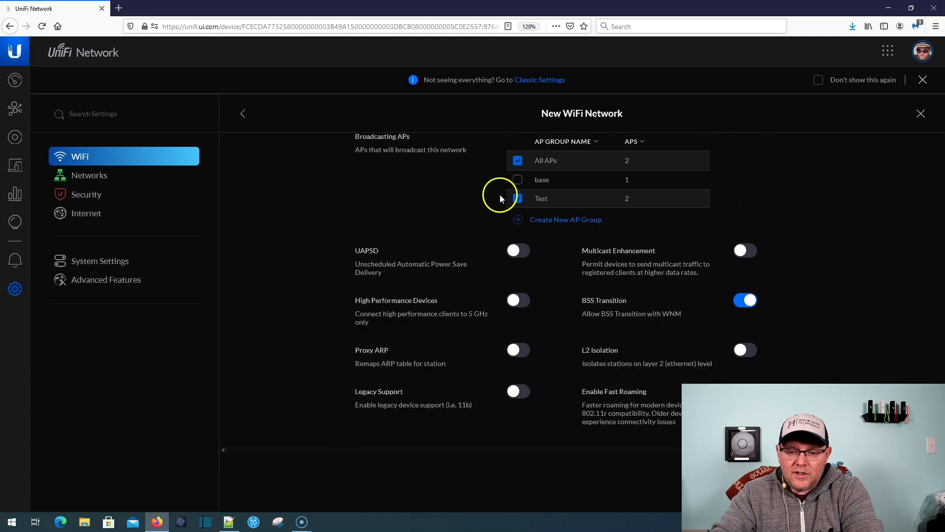
scroll("down", 3)
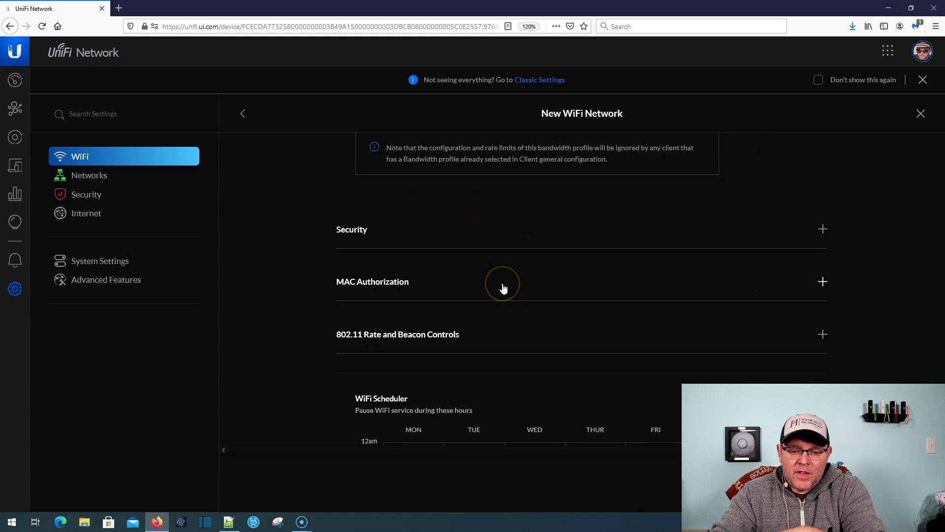